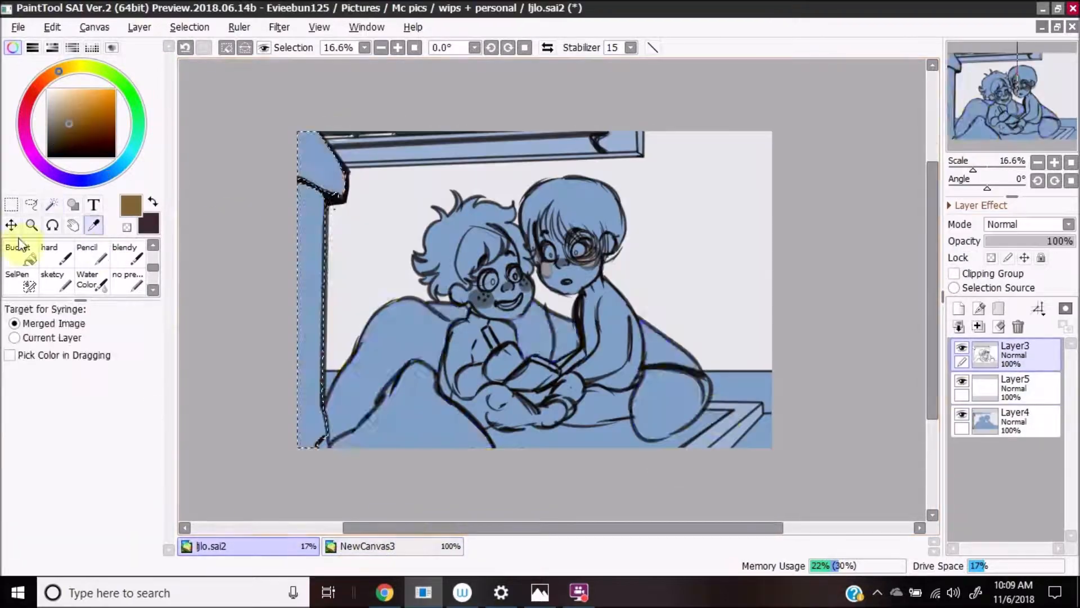
- Switch to the classroom reference canvas to sample colours, then return to the sketch
left_click(367, 546)
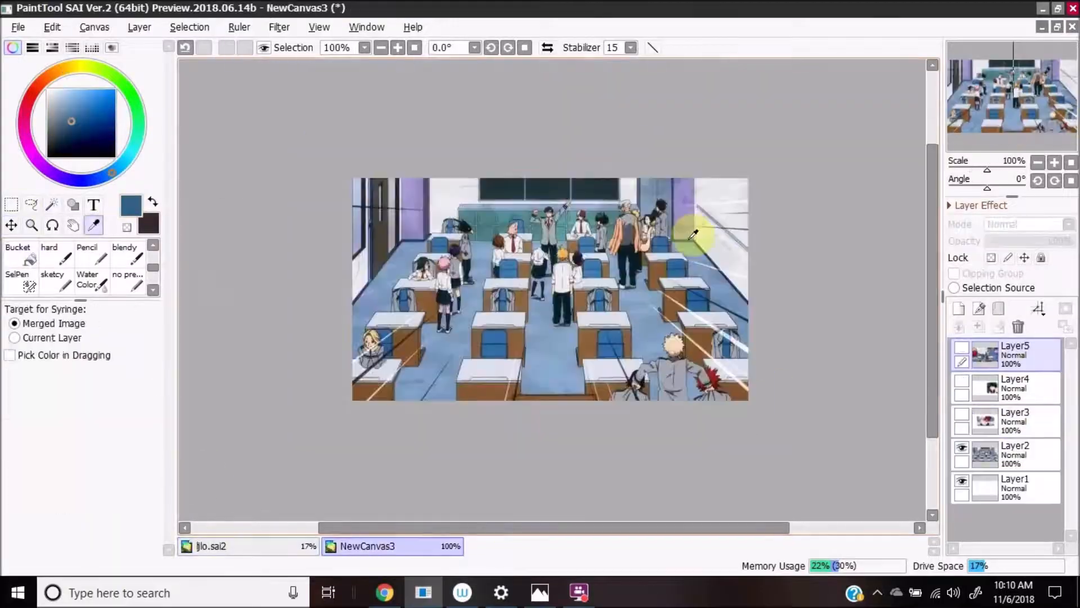
left_click(210, 546)
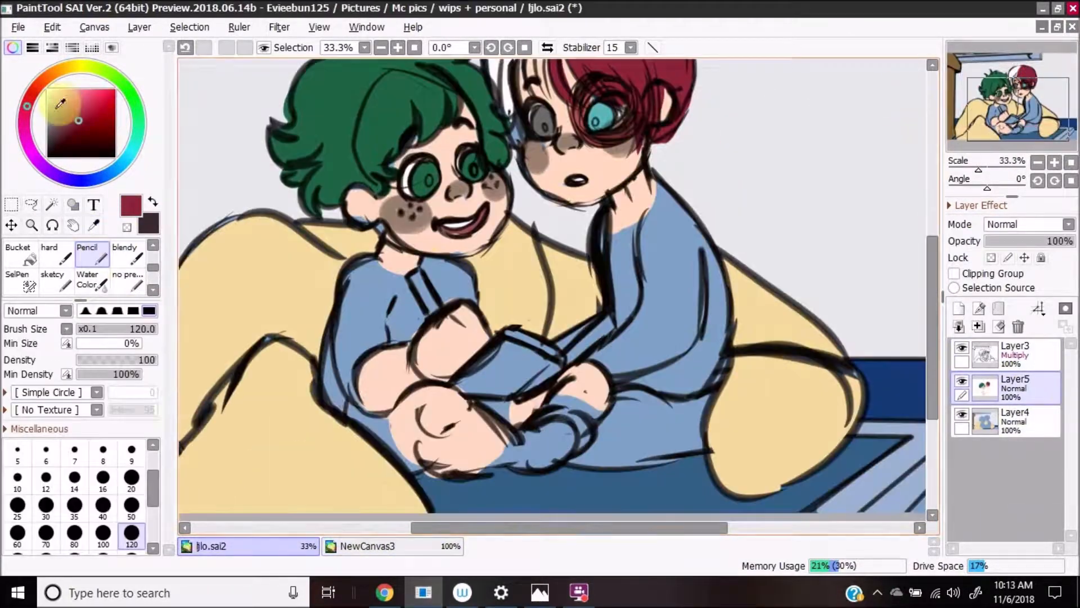
- Block in flat colours for hair, skin, clothes and the yellow beanbag on a new layer
left_click(94, 225)
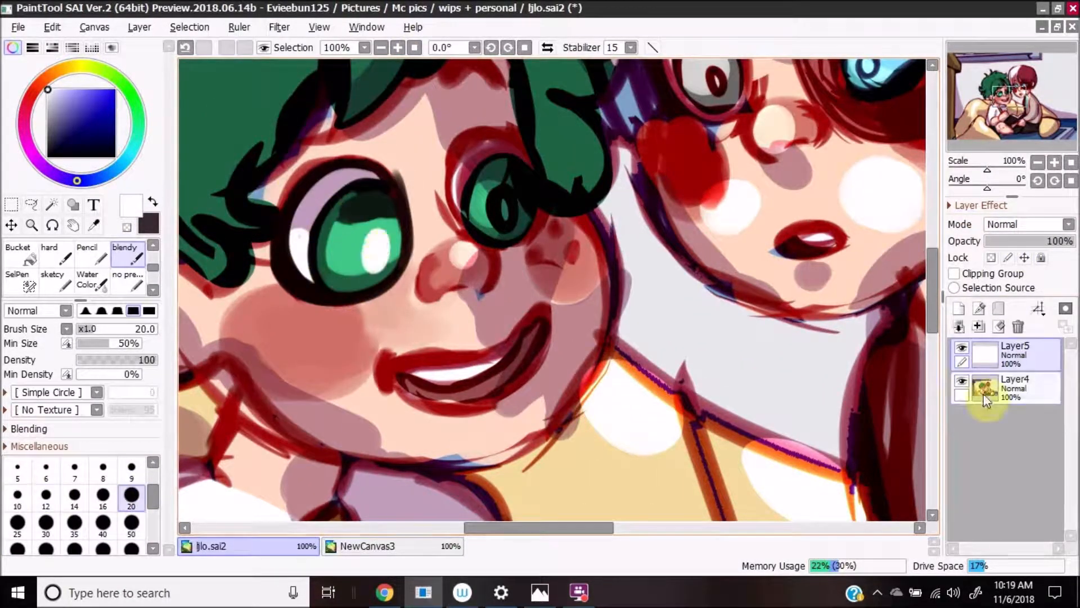
- Merge layers down and paint the green-haired boy's face shading, blush and eye highlights
left_click(1012, 386)
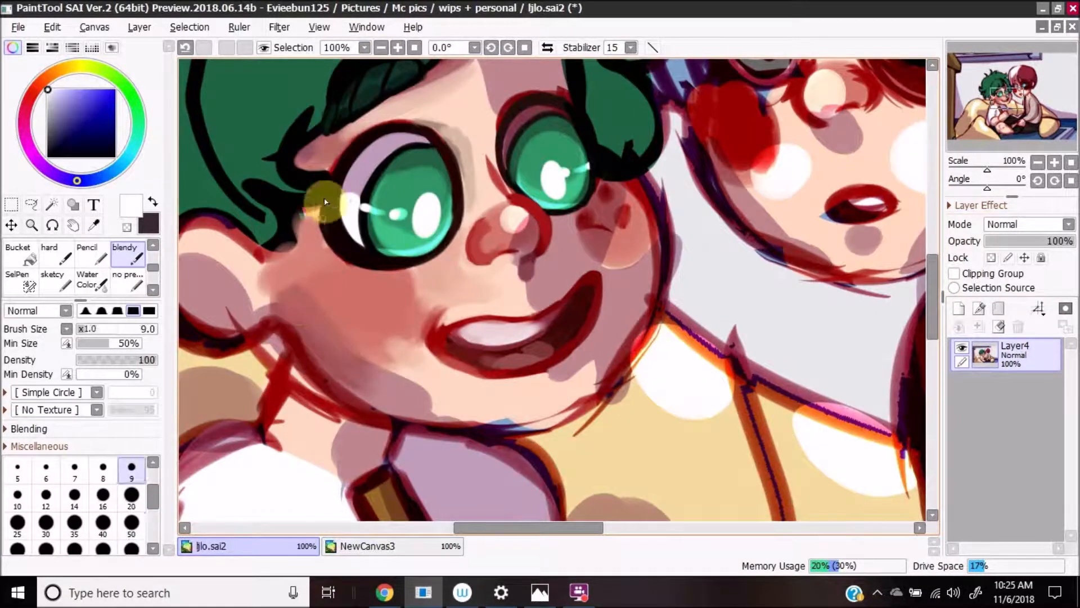
left_click(397, 48)
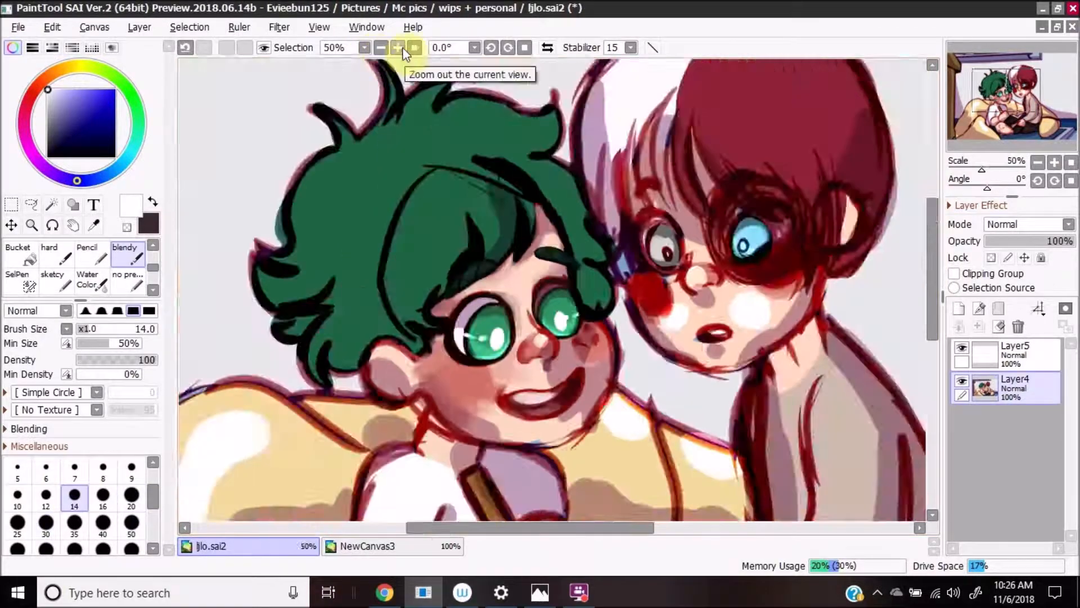
left_click(397, 47)
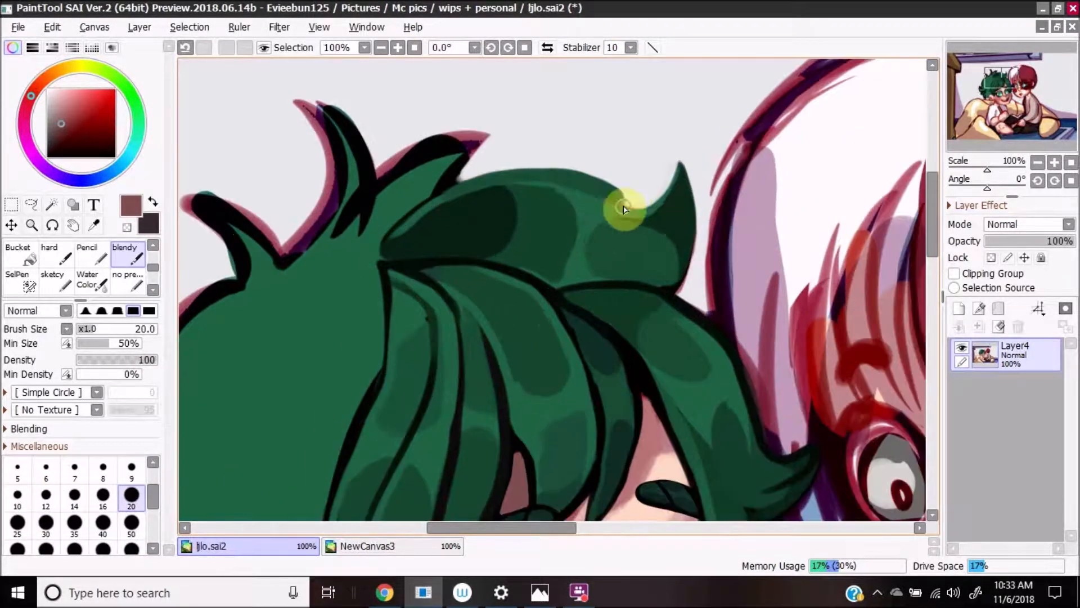
- Paint dark green shadow clumps and black strand lines into the green hair
scroll("down", 3)
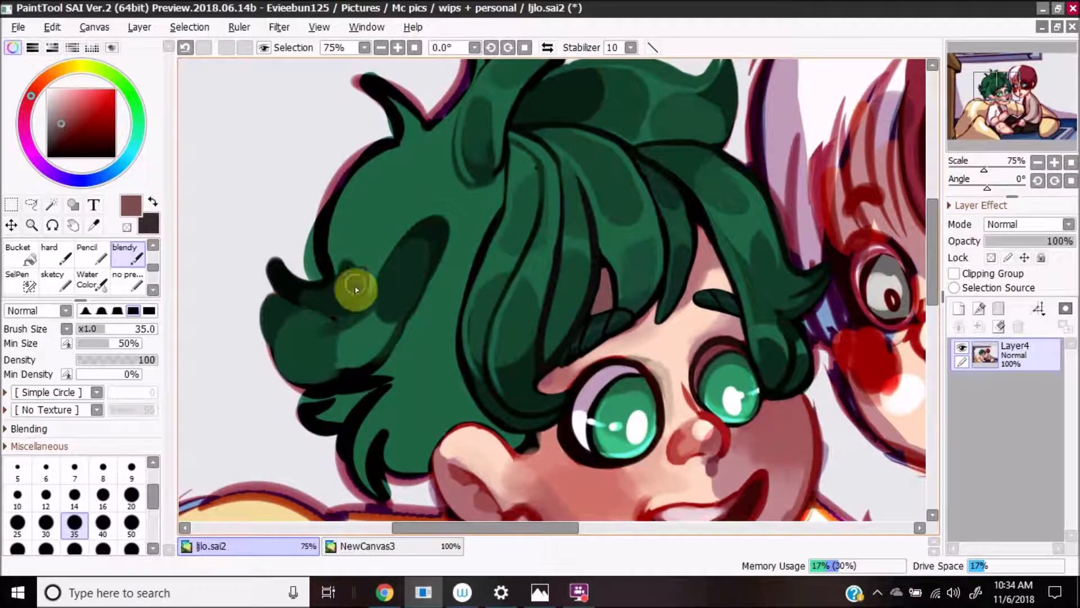
left_click(130, 495)
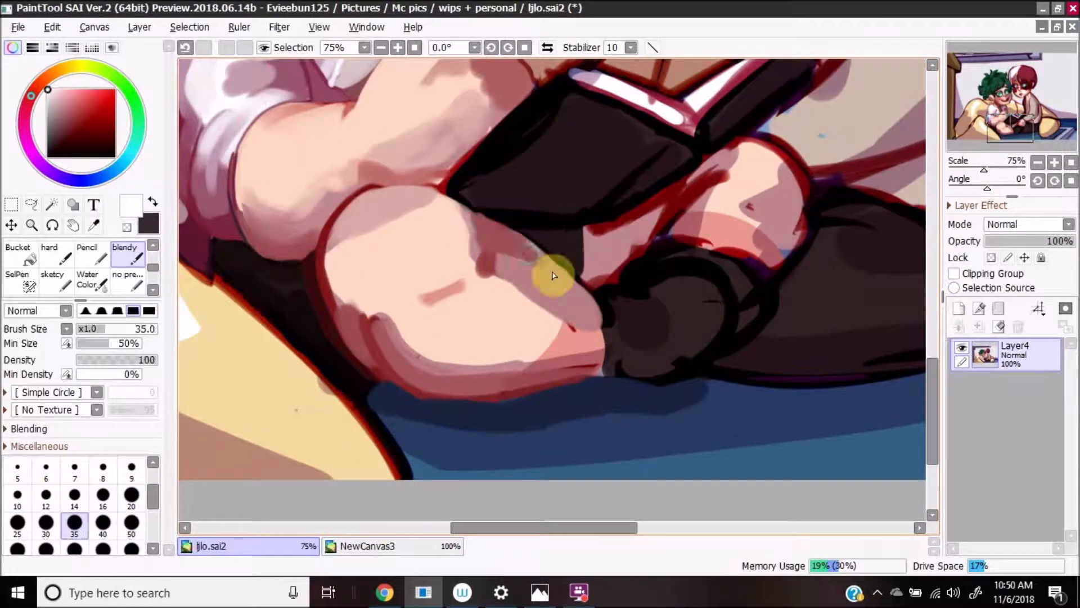
- Shade the clasped hands, the book and the folds of the dark sleeves and trousers
left_click(397, 48)
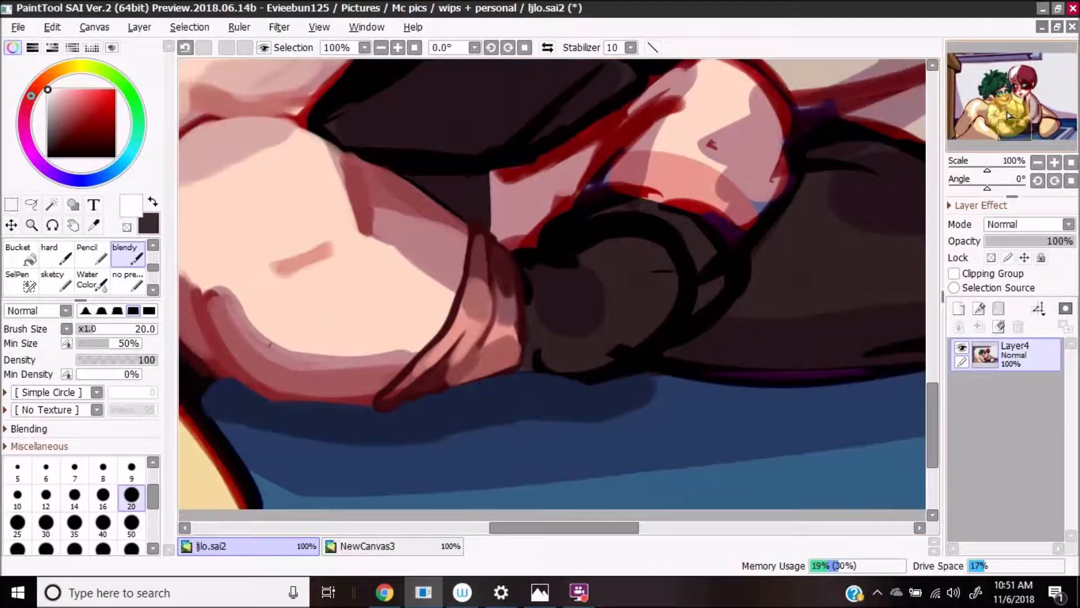
scroll("down", 3)
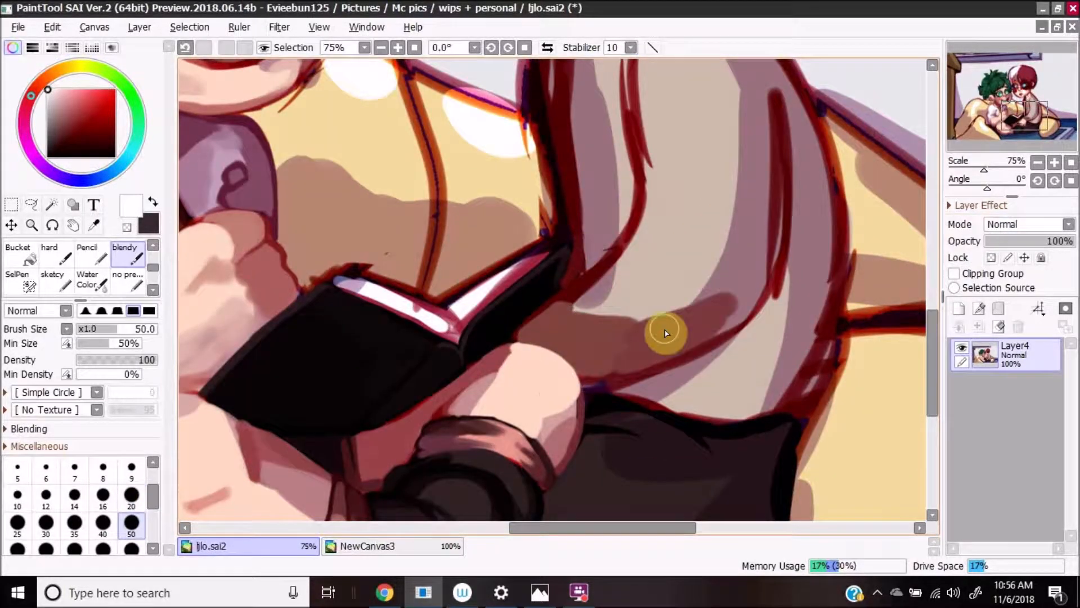
left_click(382, 48)
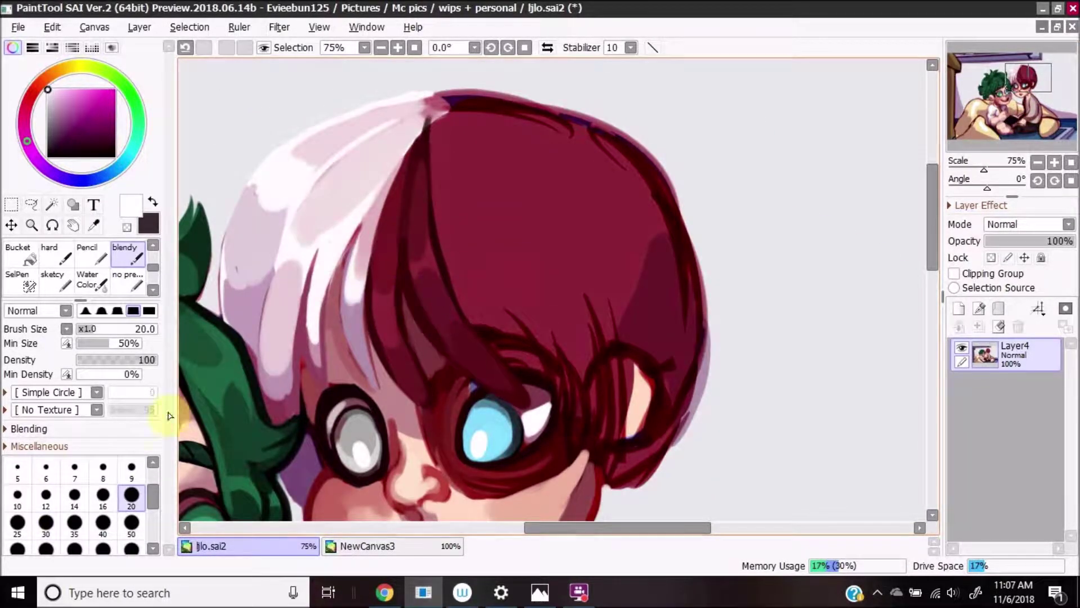
- Shade the red and white hair with darker red strands and soft white highlights
left_click(102, 520)
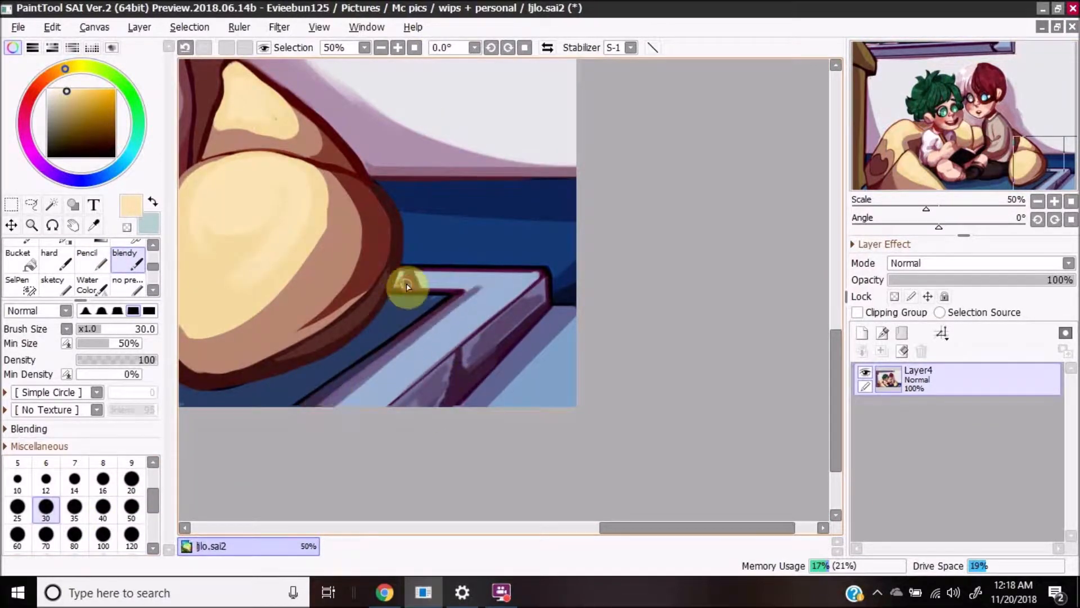
- Shade the yellow beanbag with warm brown edges and the pale blue platform beneath it
left_click(184, 47)
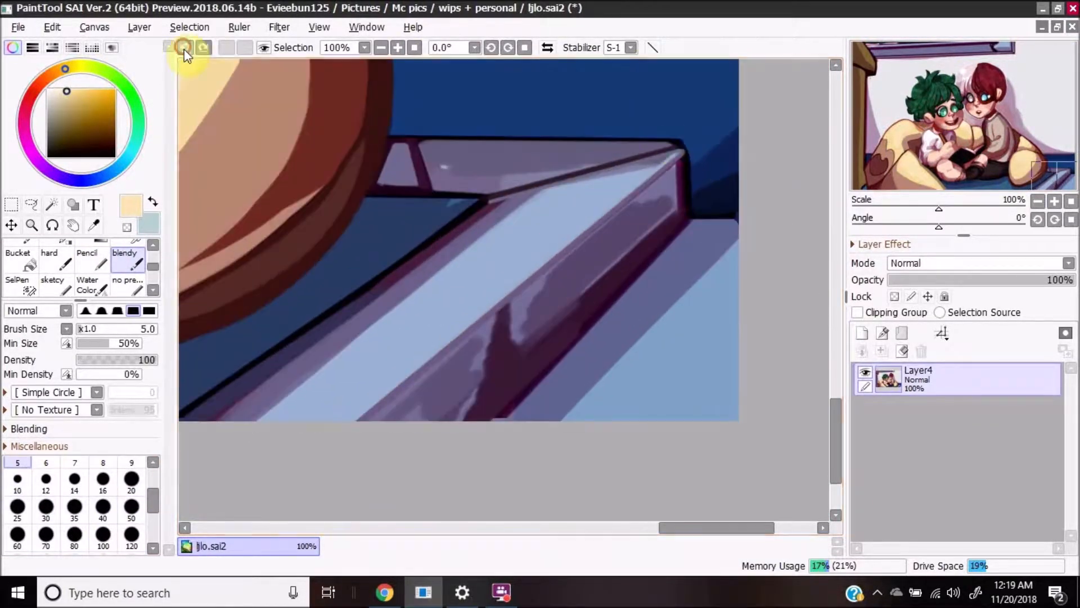